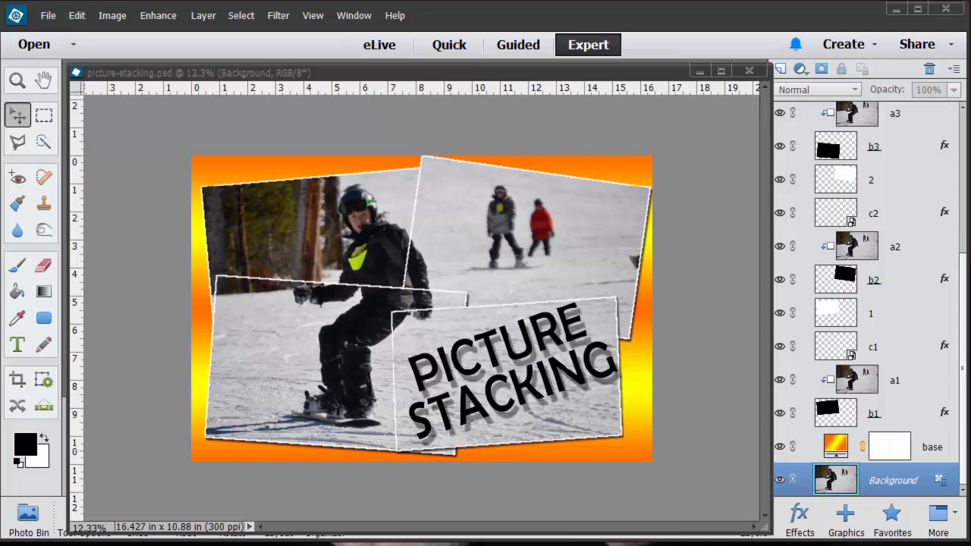
{"action": "mouse_move", "coordinate": [961, 194]}
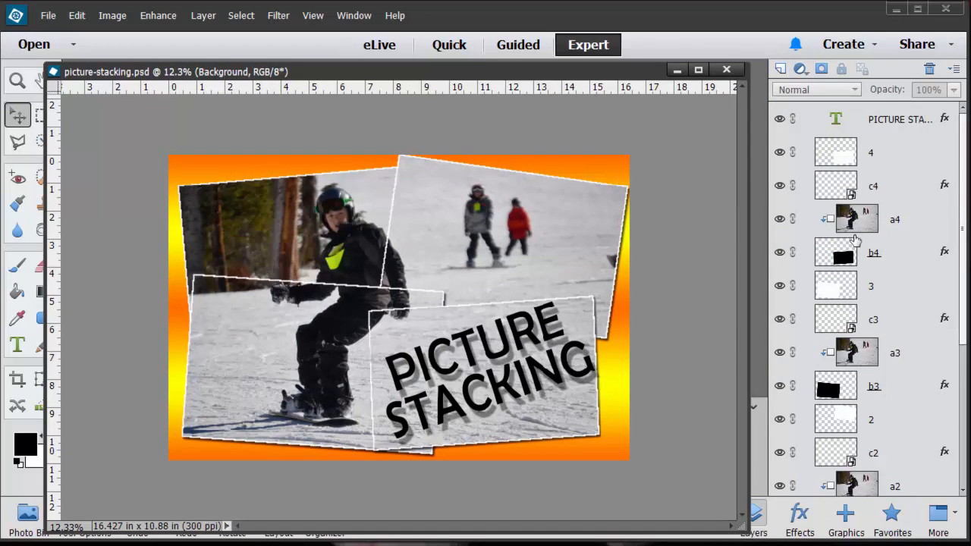
{"action": "mouse_move", "coordinate": [836, 286]}
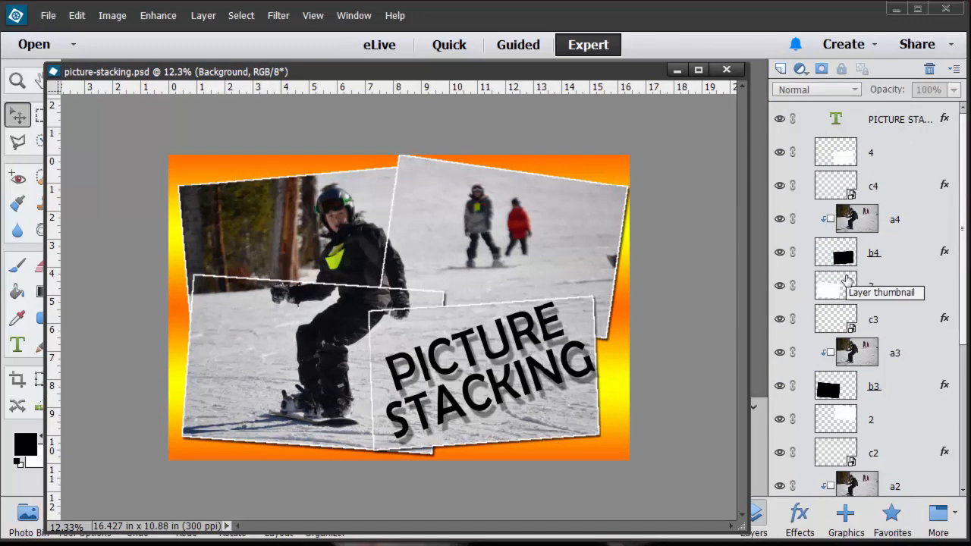
Select the PICTURE STACKING layer before reverting to the single-layer snowboarder photo.
{"action": "left_click", "coordinate": [899, 122]}
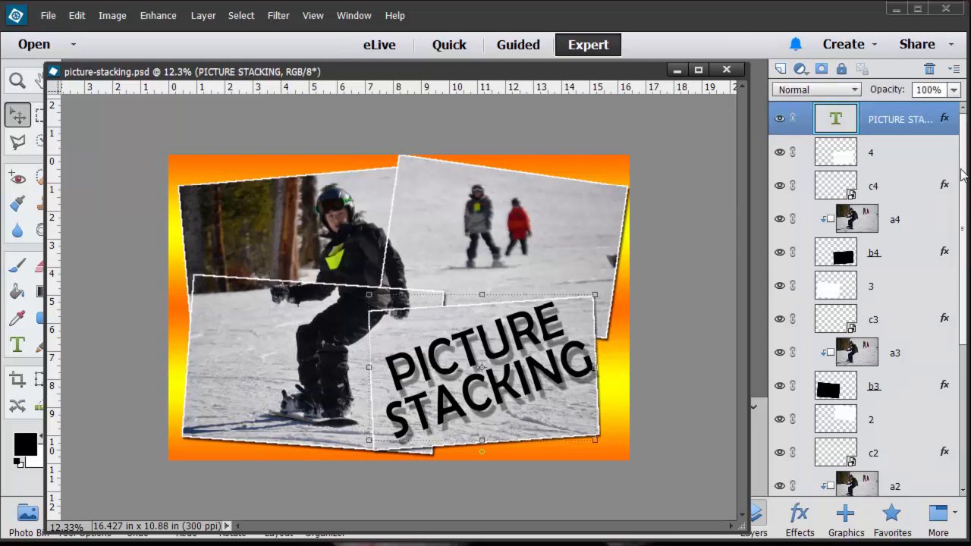
{"action": "scroll", "scroll_direction": "down", "scroll_amount": 3}
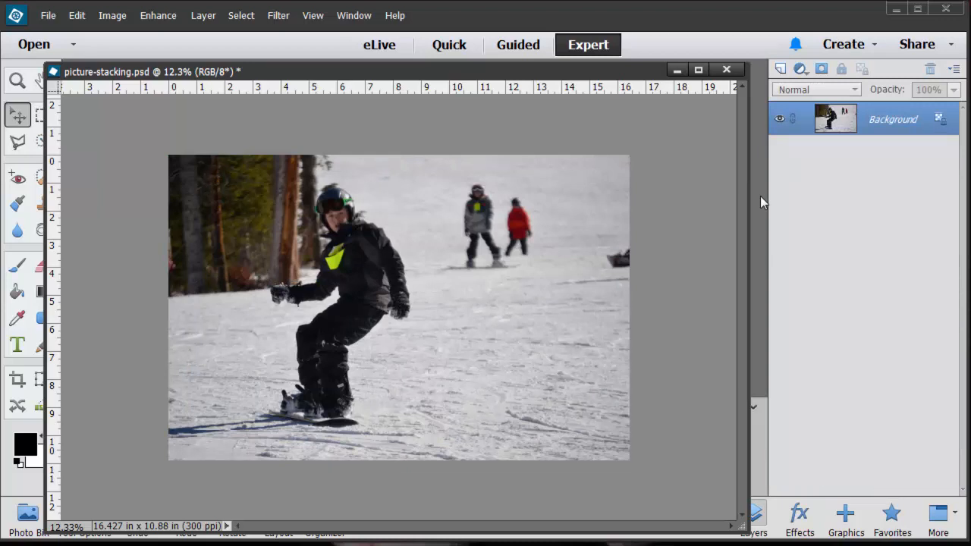
{"action": "mouse_move", "coordinate": [618, 207]}
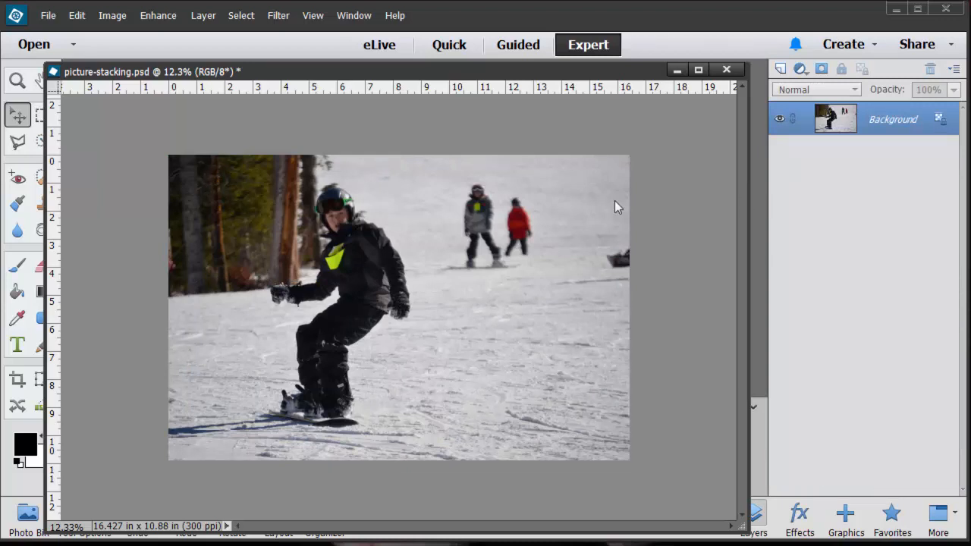
{"action": "left_click", "coordinate": [112, 15]}
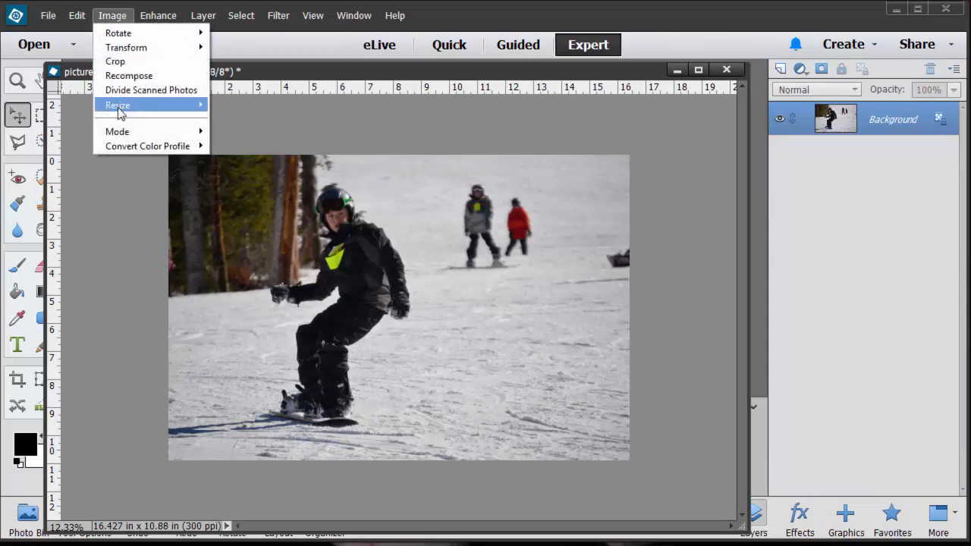
{"action": "left_click", "coordinate": [119, 105]}
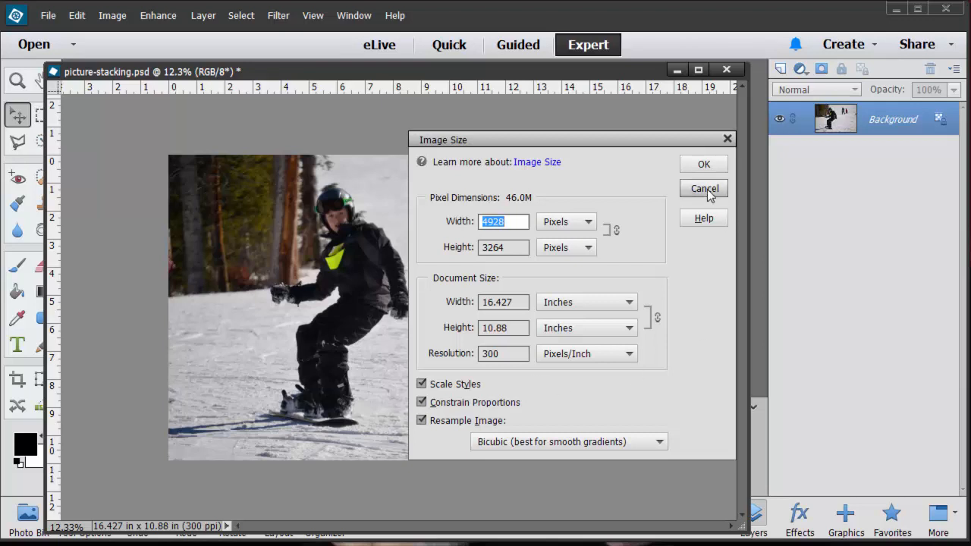
{"action": "left_click", "coordinate": [704, 188]}
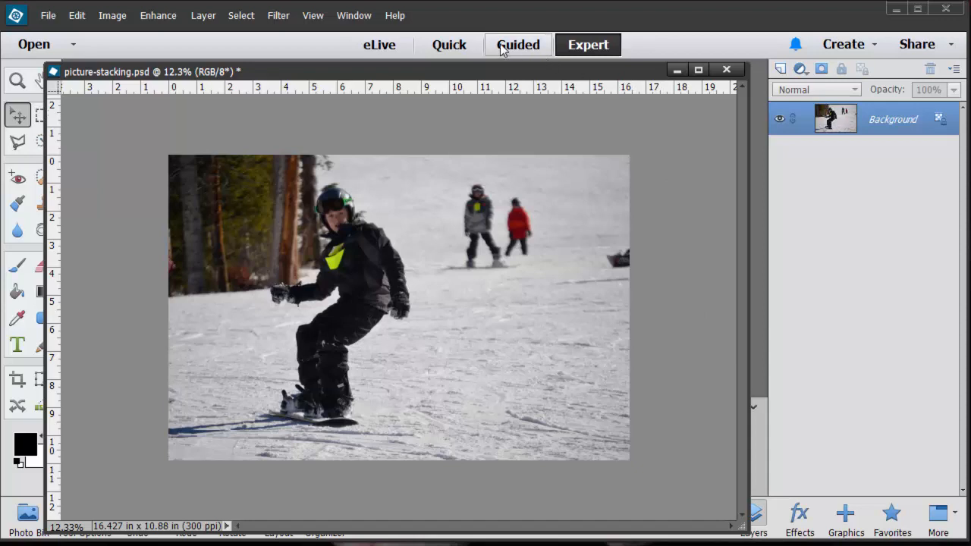
{"action": "mouse_move", "coordinate": [525, 55]}
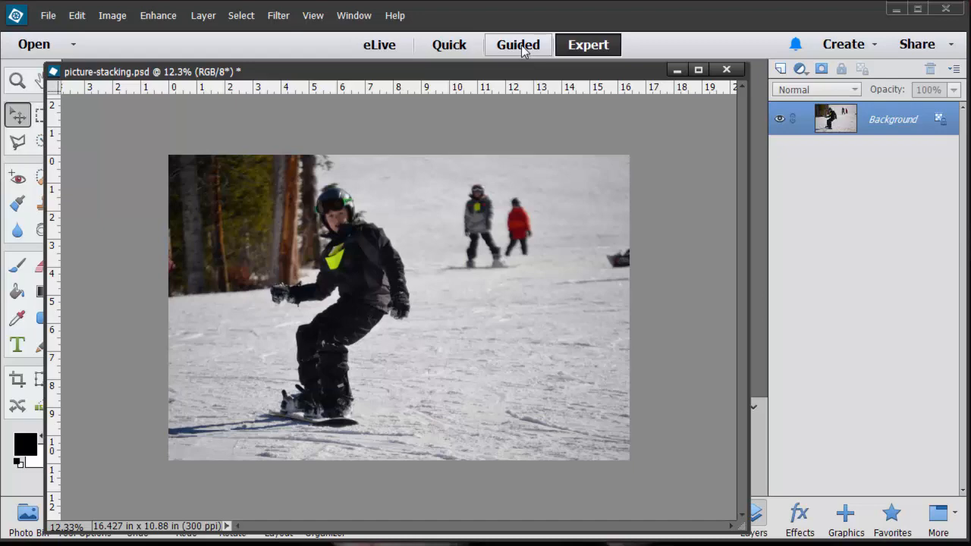
Switch to the Guided workspace to reach the Photo Play Picture Stack edit.
{"action": "left_click", "coordinate": [518, 44]}
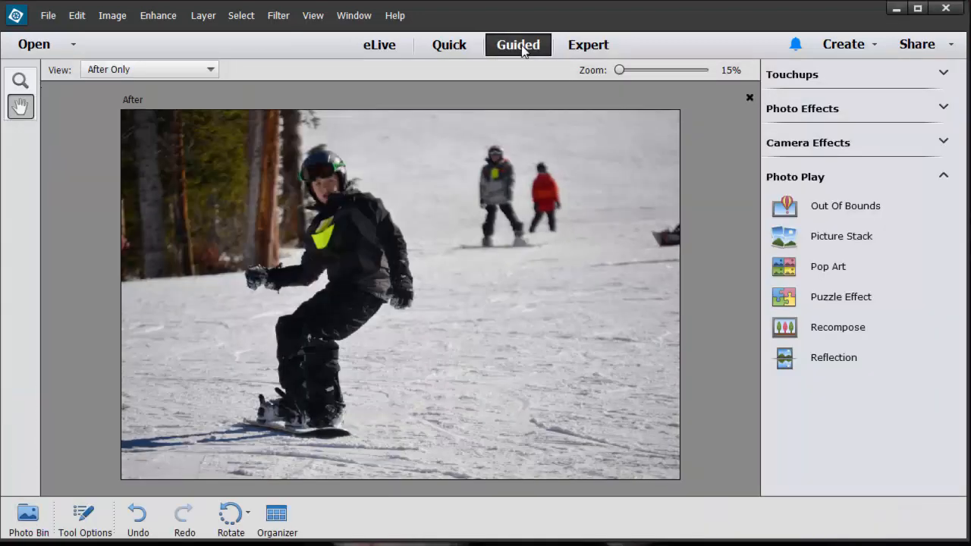
{"action": "mouse_move", "coordinate": [704, 122]}
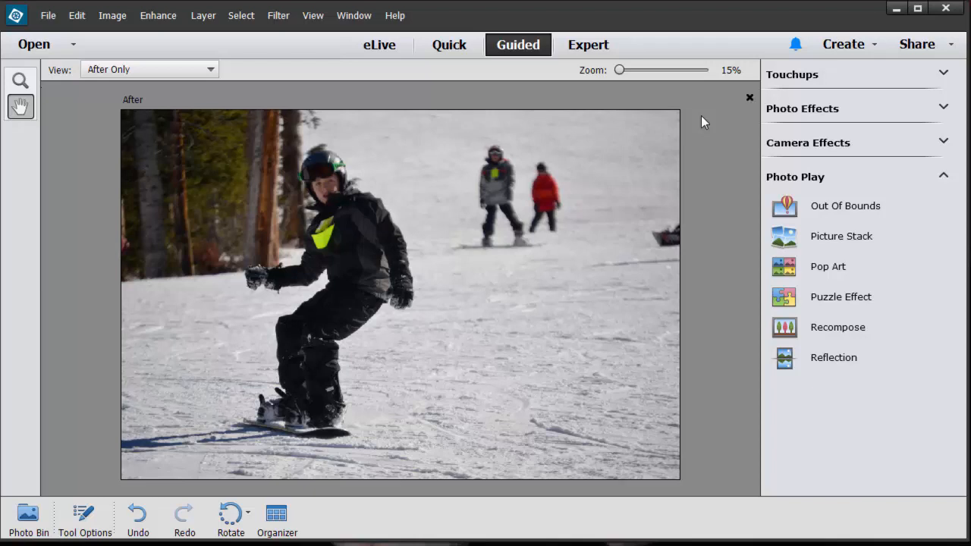
{"action": "mouse_move", "coordinate": [540, 44]}
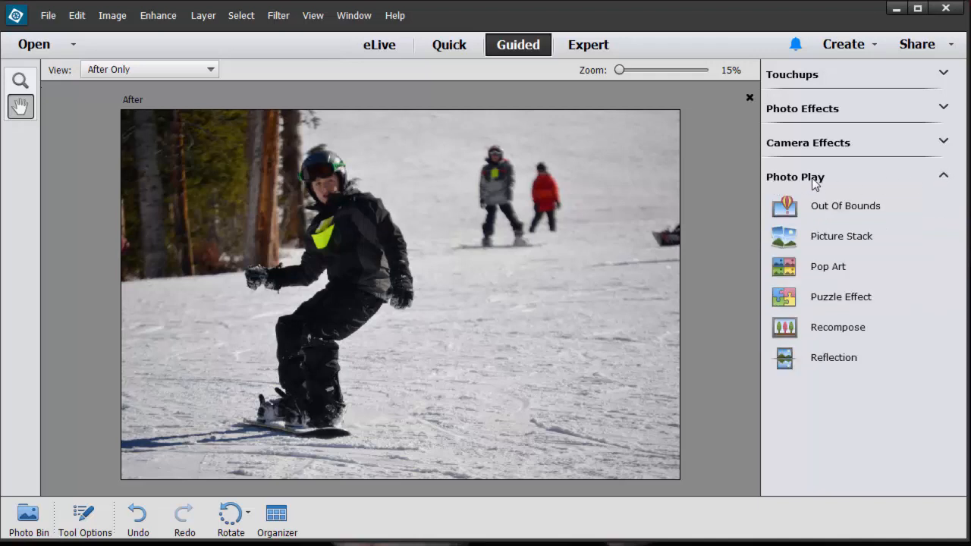
{"action": "mouse_move", "coordinate": [883, 195]}
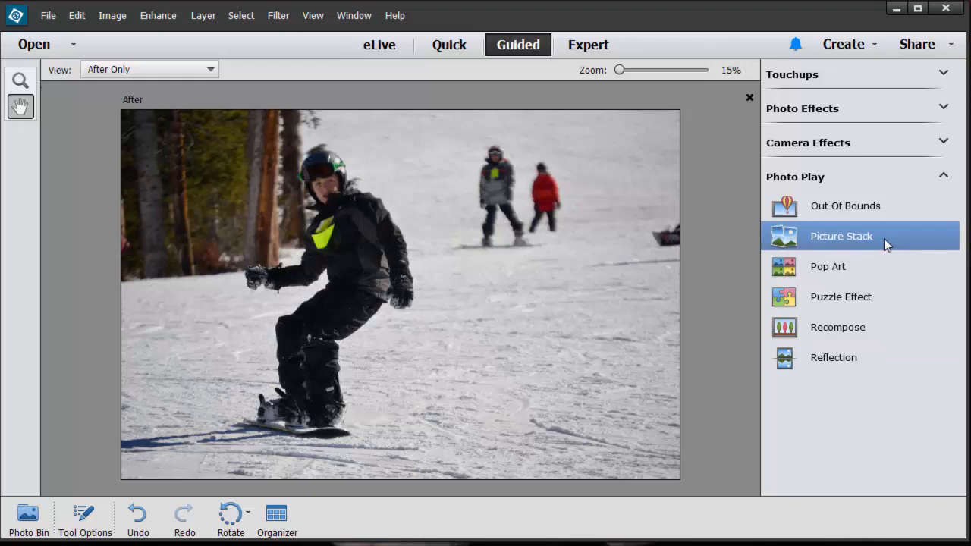
{"action": "mouse_move", "coordinate": [832, 267]}
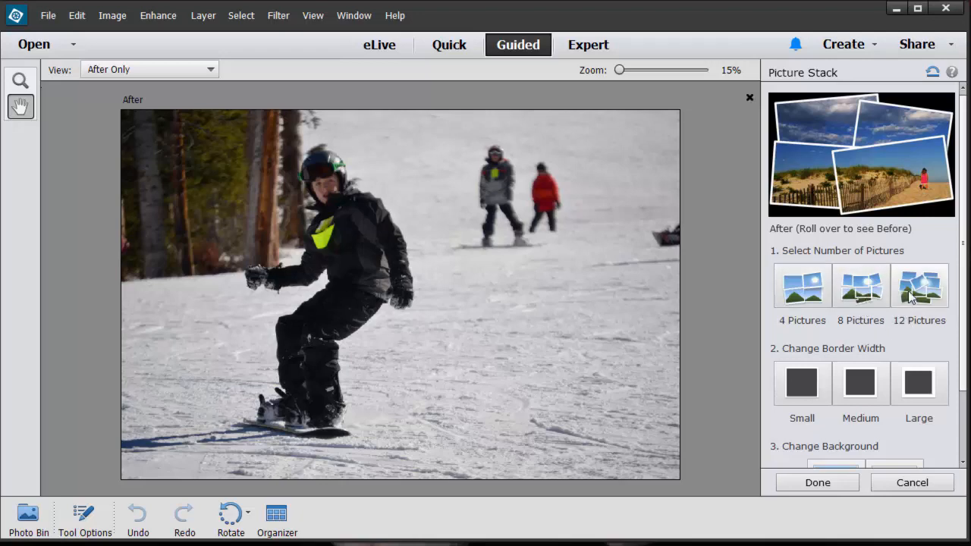
Try a twelve-picture stack, then rebuild it as four tilted picture pieces.
{"action": "left_click", "coordinate": [920, 285]}
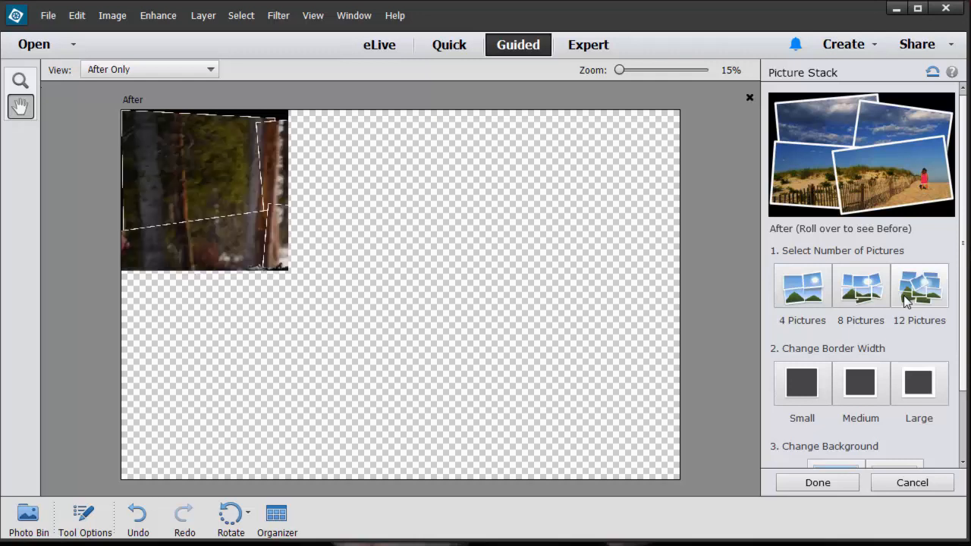
{"action": "left_click", "coordinate": [920, 285]}
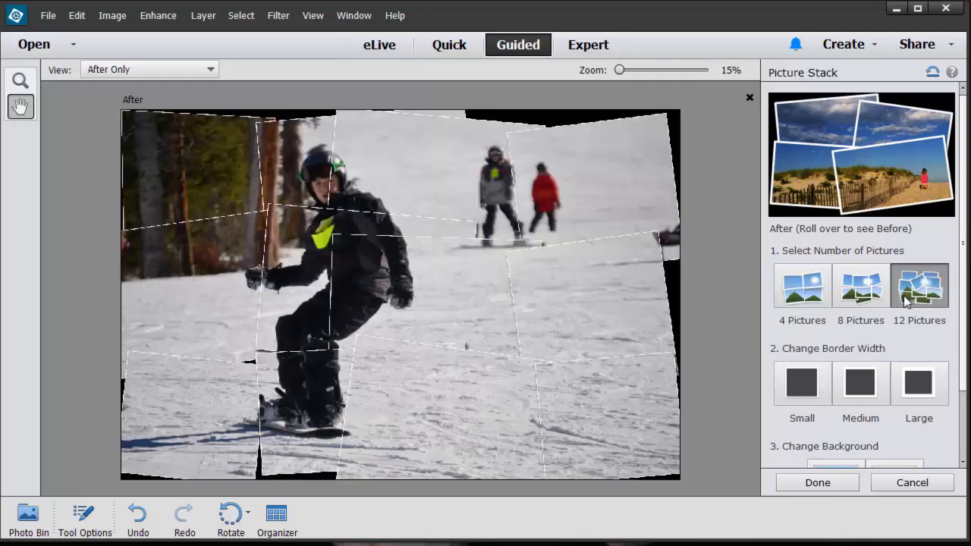
{"action": "left_click", "coordinate": [801, 284]}
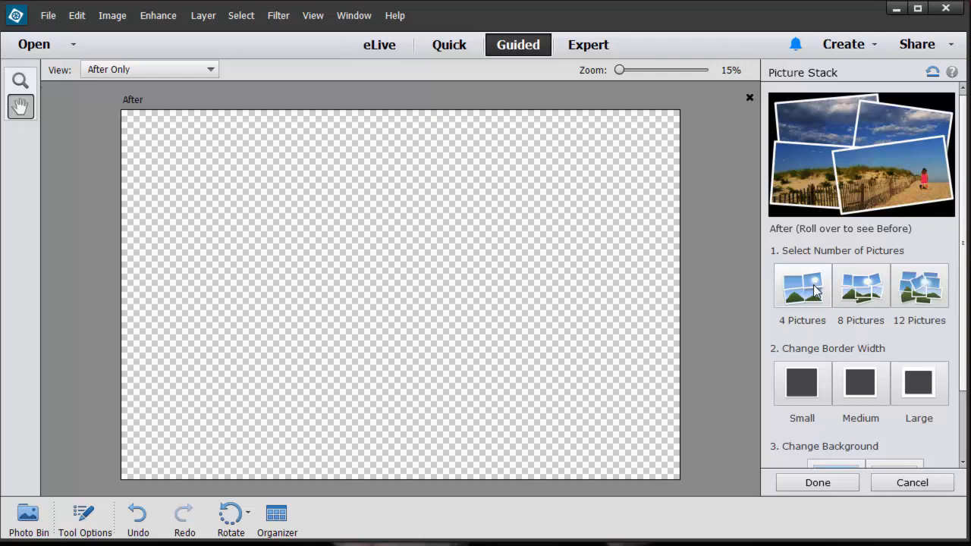
{"action": "left_click", "coordinate": [802, 285]}
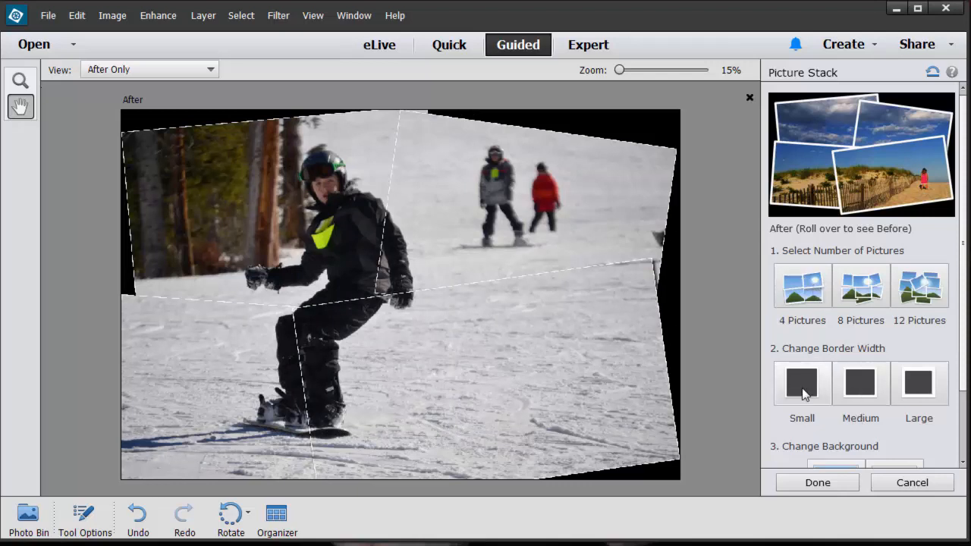
Give the four pieces the Small white border and head to the background options.
{"action": "left_click", "coordinate": [861, 384]}
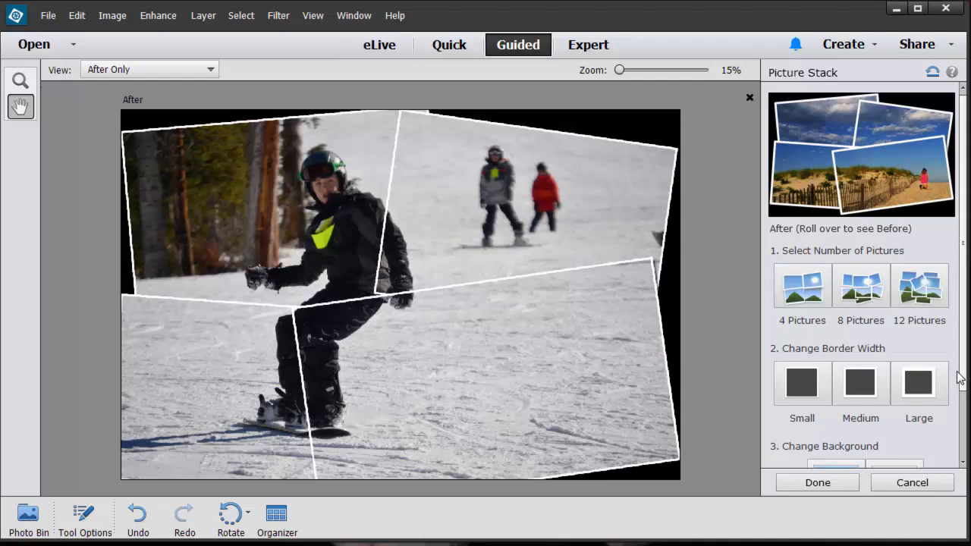
{"action": "scroll", "scroll_direction": "down", "scroll_amount": 3}
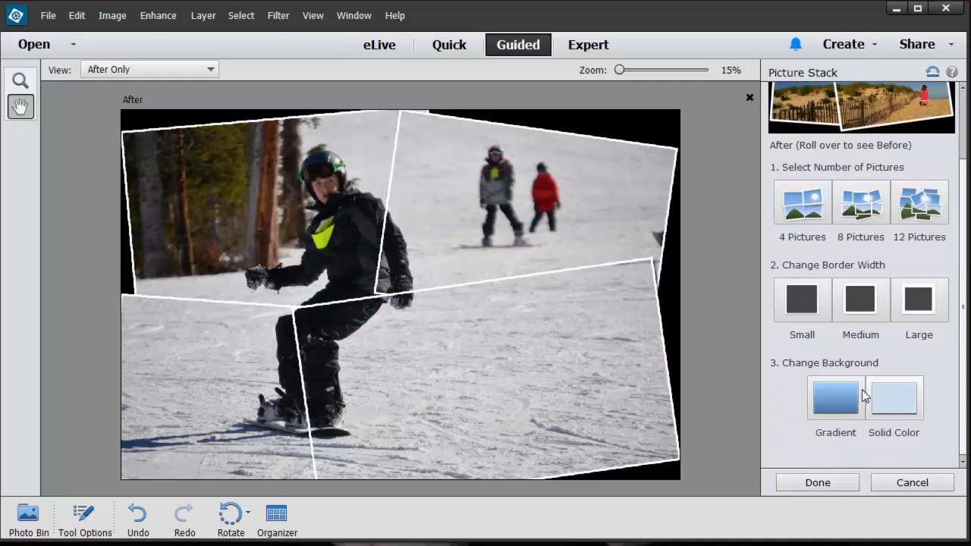
{"action": "left_click", "coordinate": [835, 398]}
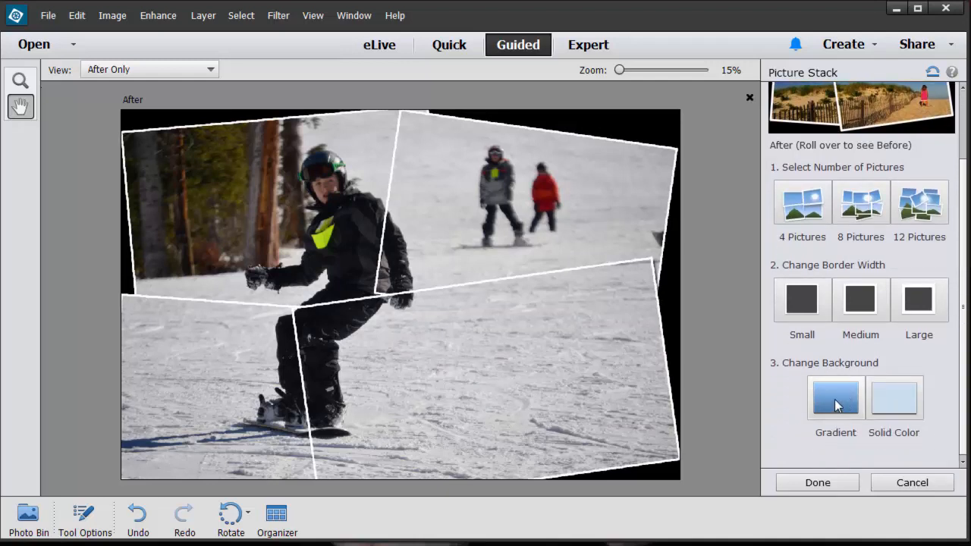
Choose the orange-yellow preset gradient as the stack background, after trying blue-yellow.
{"action": "left_click", "coordinate": [834, 398]}
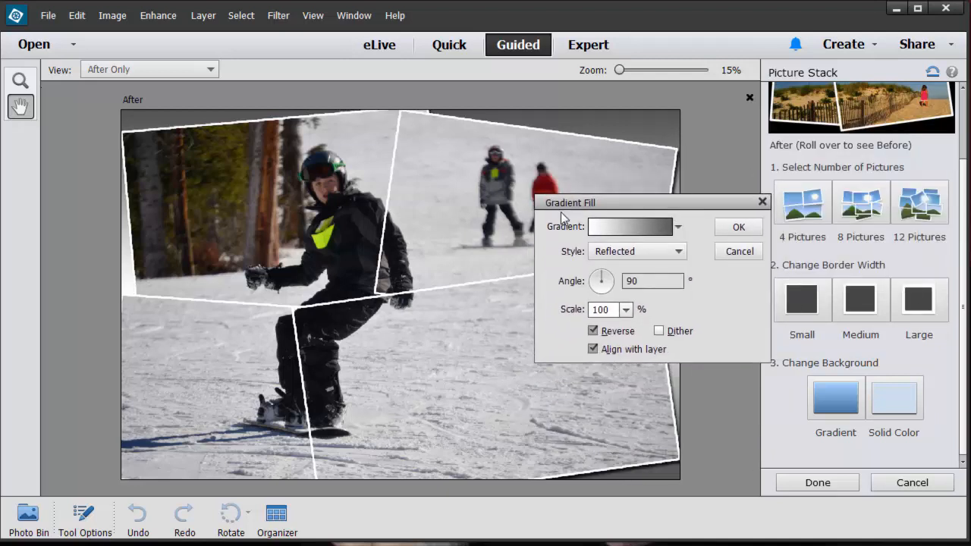
{"action": "left_click", "coordinate": [677, 226]}
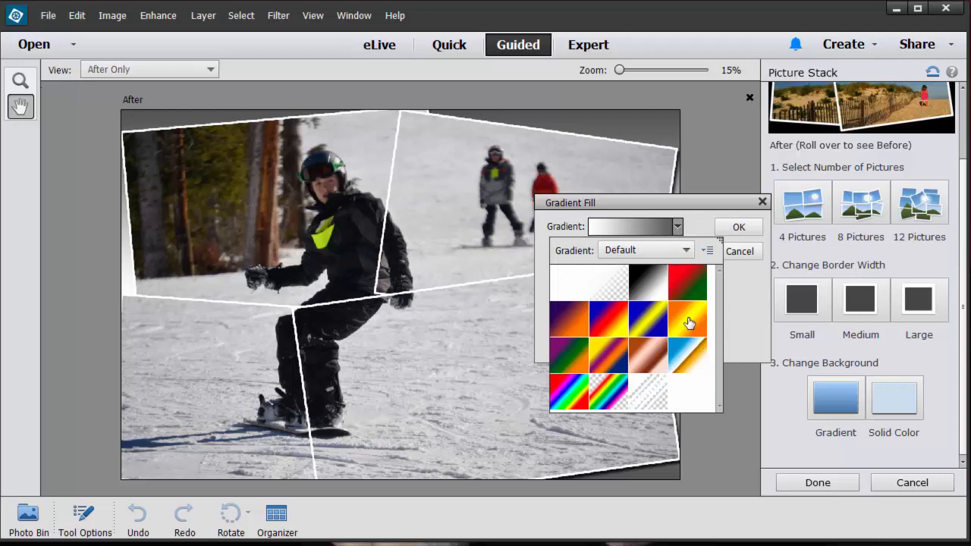
{"action": "left_click", "coordinate": [686, 319]}
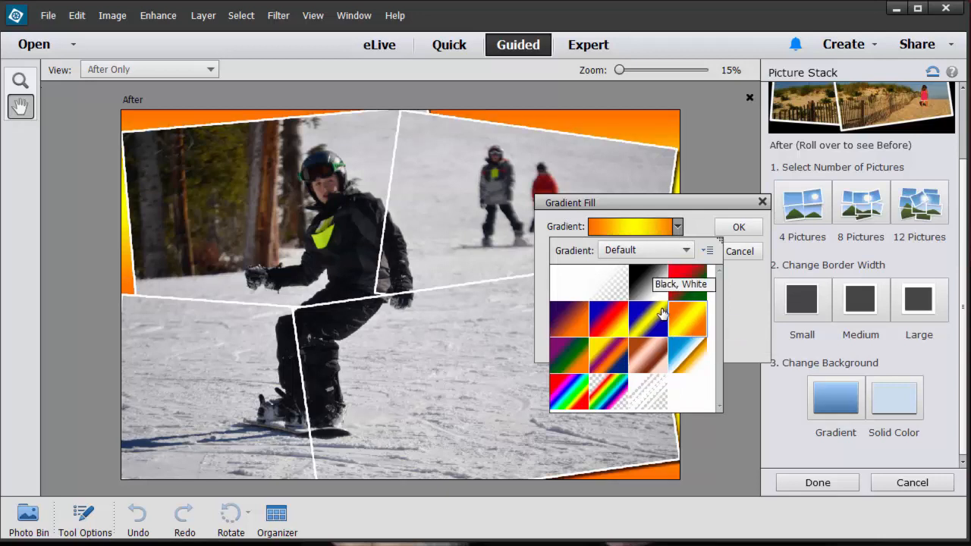
{"action": "left_click", "coordinate": [650, 319]}
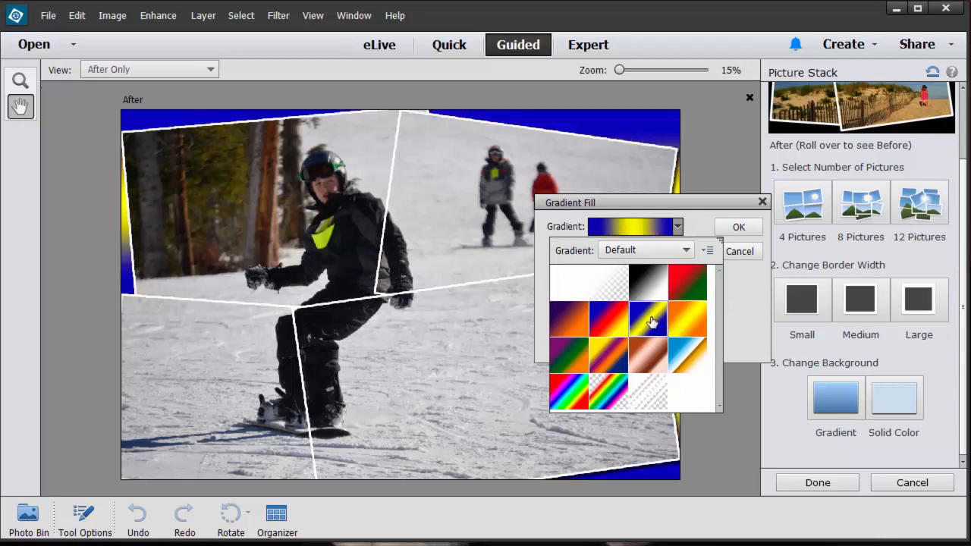
{"action": "mouse_move", "coordinate": [650, 321]}
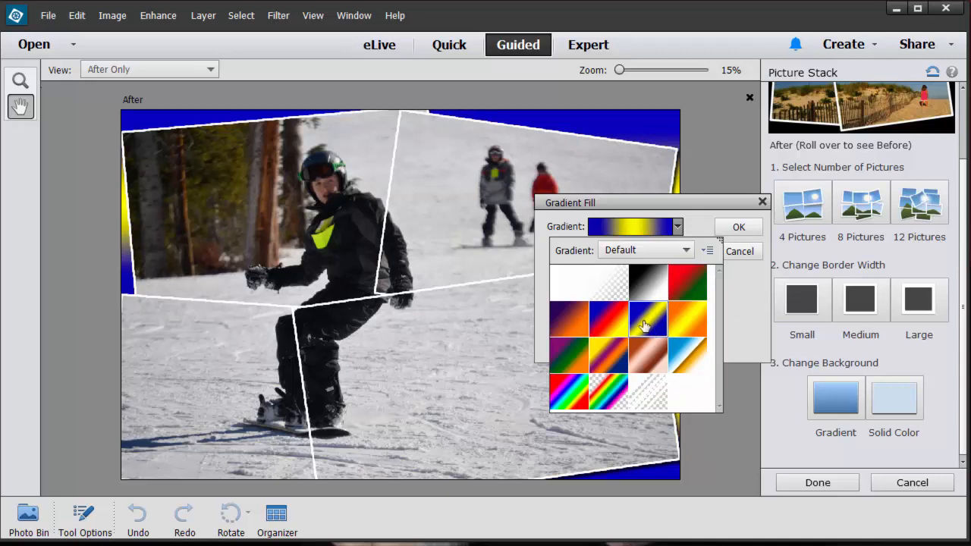
{"action": "left_click", "coordinate": [686, 319]}
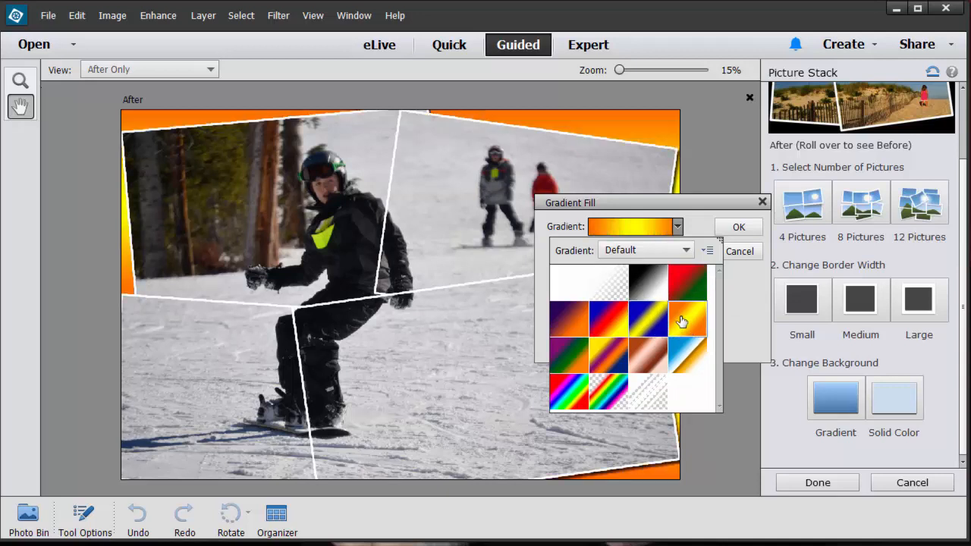
{"action": "mouse_move", "coordinate": [695, 332]}
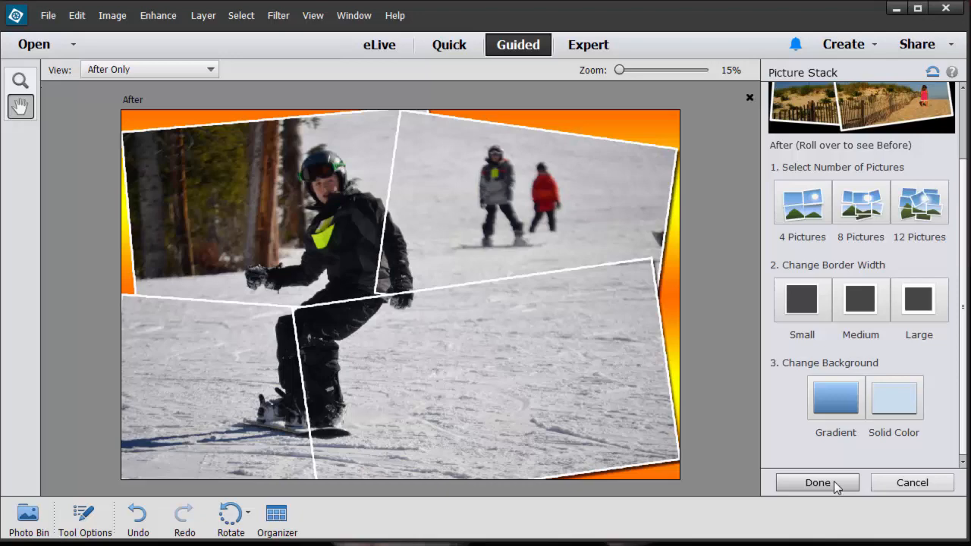
Commit the picture stack with Done and return to Expert mode with its layers.
{"action": "left_click", "coordinate": [816, 483]}
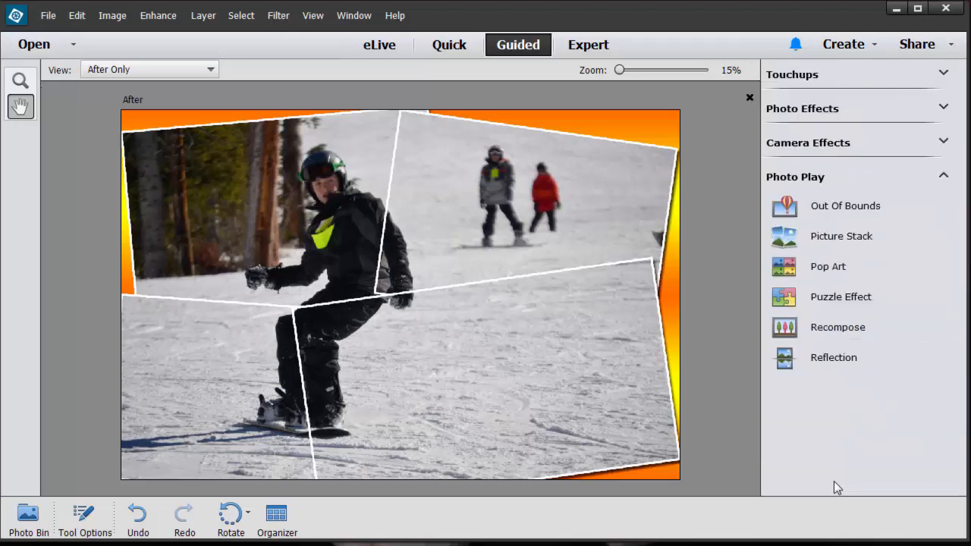
{"action": "mouse_move", "coordinate": [583, 47]}
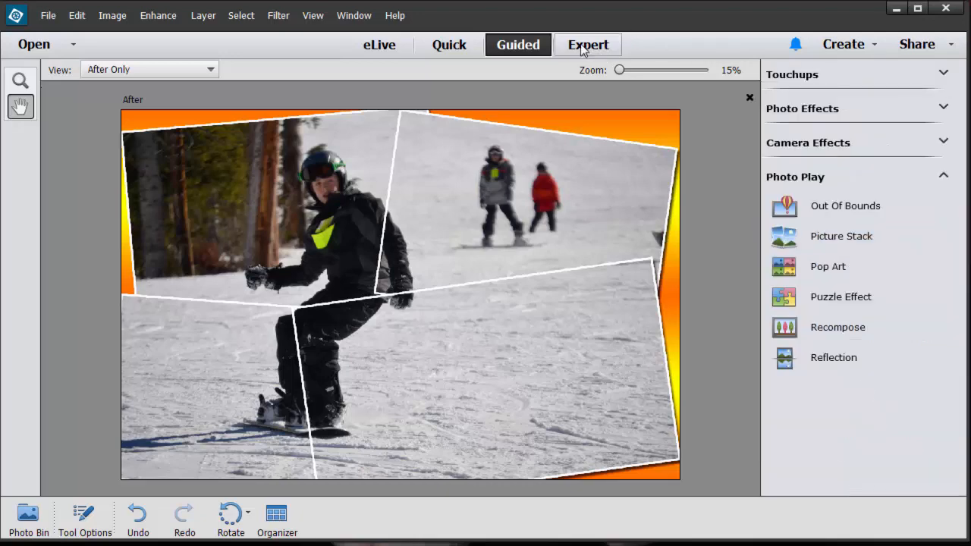
{"action": "left_click", "coordinate": [589, 44]}
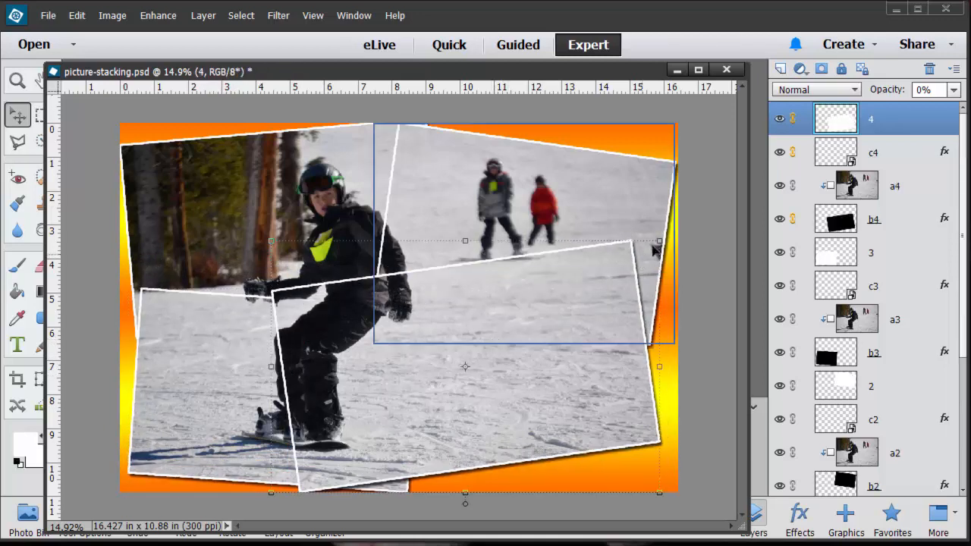
Rotate the bottom-right piece (layer 4) to about 8.5° and commit the transform.
{"action": "left_click_drag", "start_coordinate": [655, 242], "coordinate": [671, 255]}
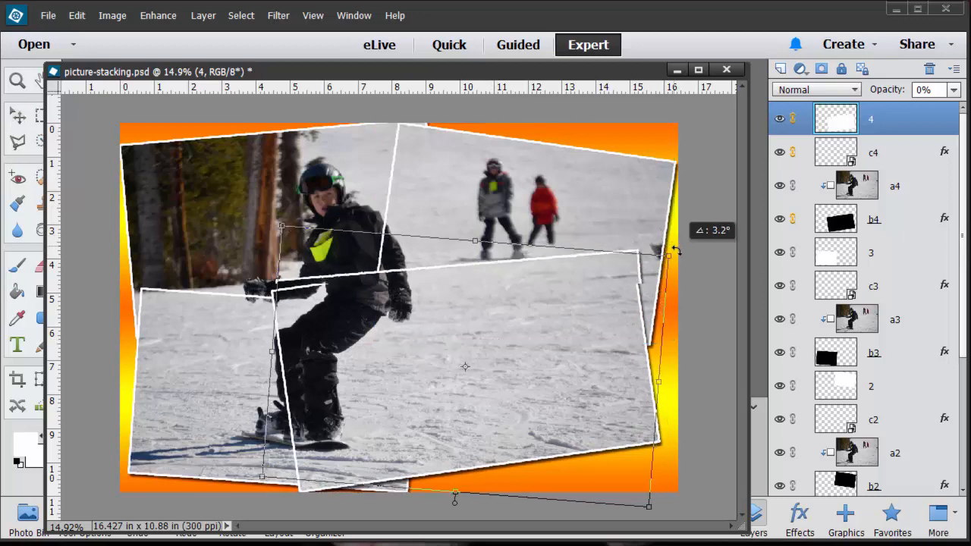
{"action": "left_click_drag", "start_coordinate": [668, 255], "coordinate": [679, 261]}
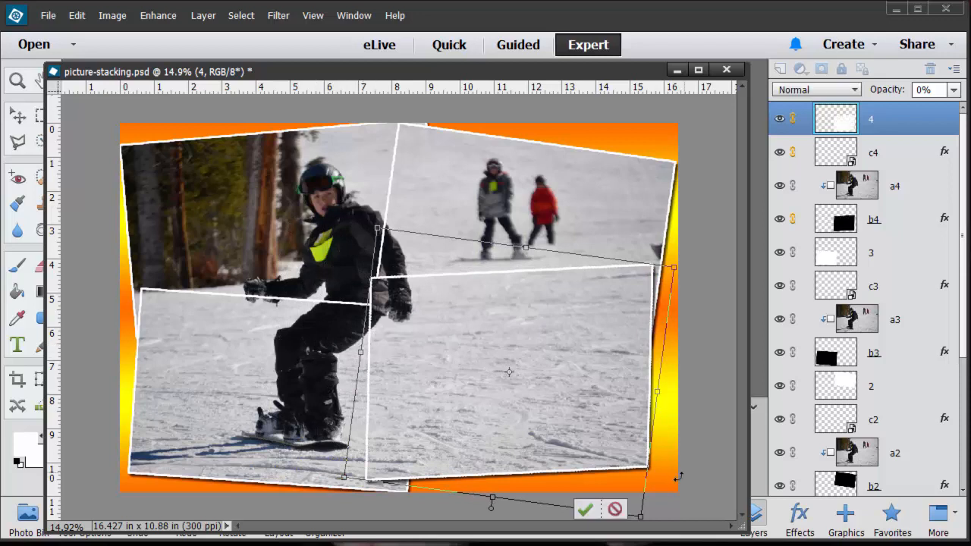
{"action": "left_click_drag", "start_coordinate": [674, 267], "coordinate": [681, 270]}
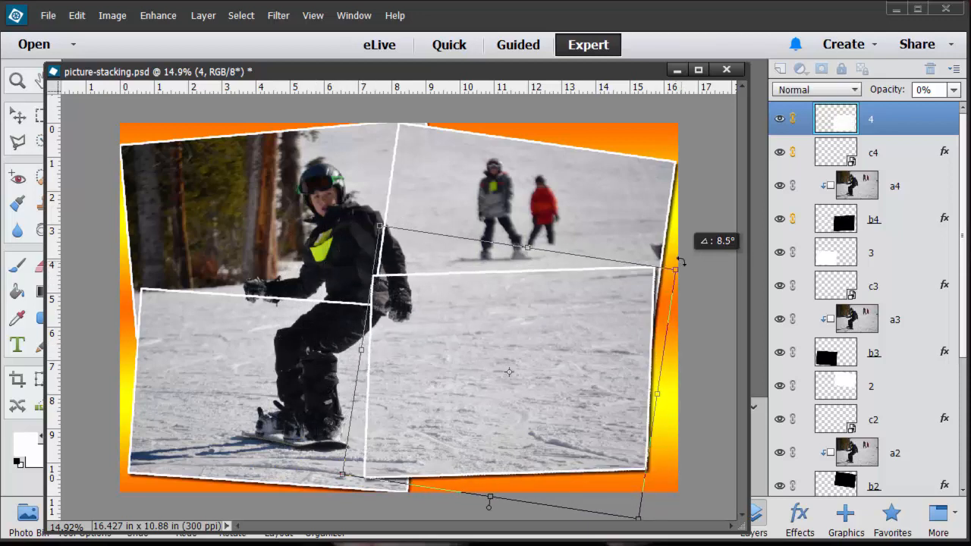
{"action": "left_click_drag", "start_coordinate": [676, 268], "coordinate": [673, 287]}
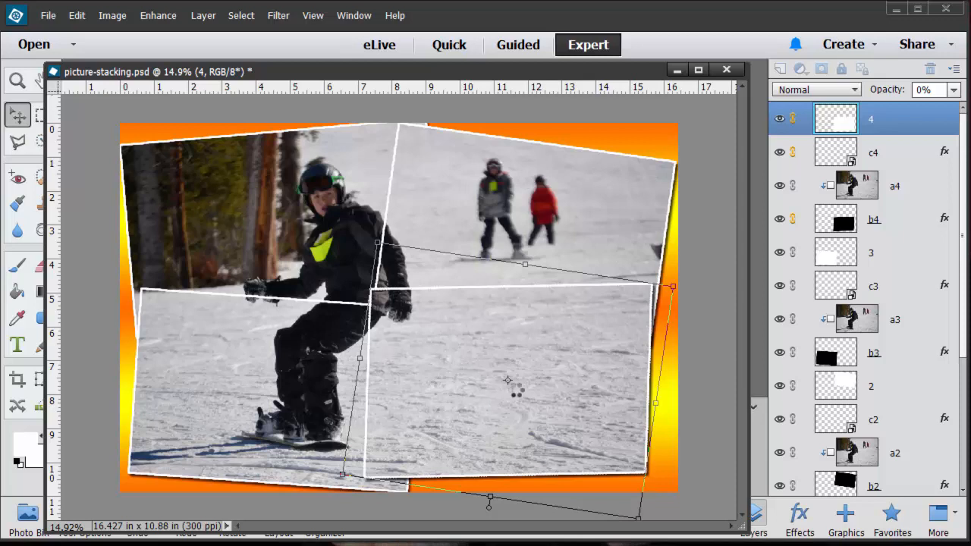
{"action": "left_click", "coordinate": [871, 387]}
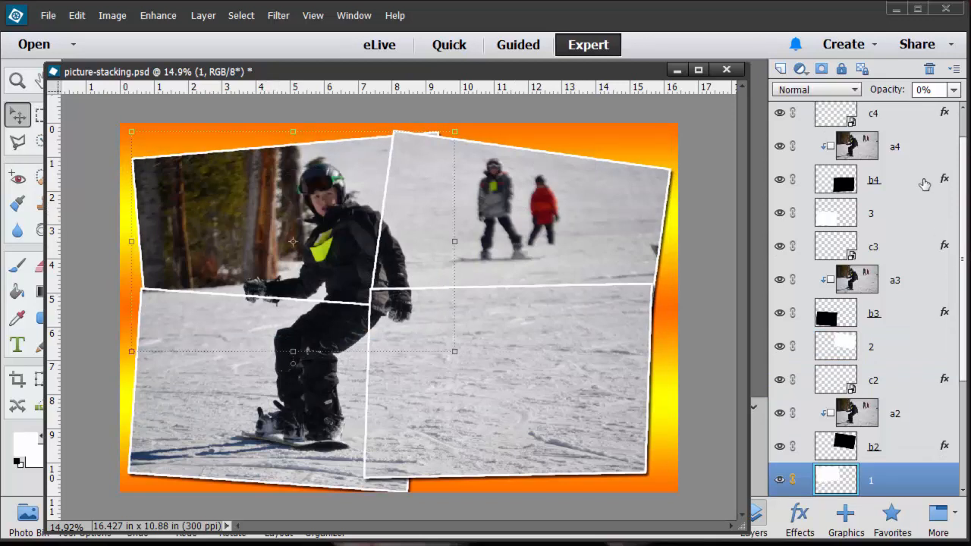
On layer c4, draw an Adobe Garamond Pro Bold paragraph text box over the bottom-right piece.
{"action": "left_click", "coordinate": [873, 118]}
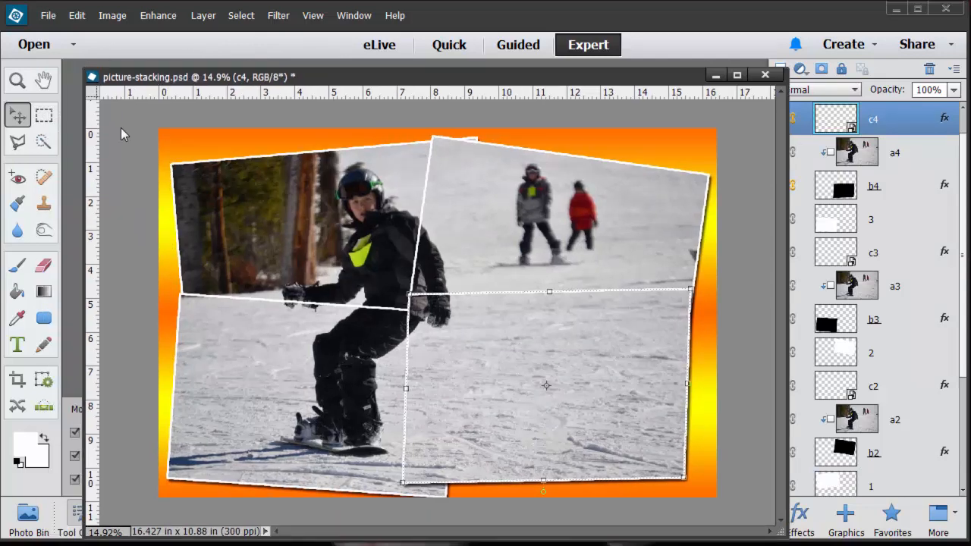
{"action": "left_click", "coordinate": [17, 343]}
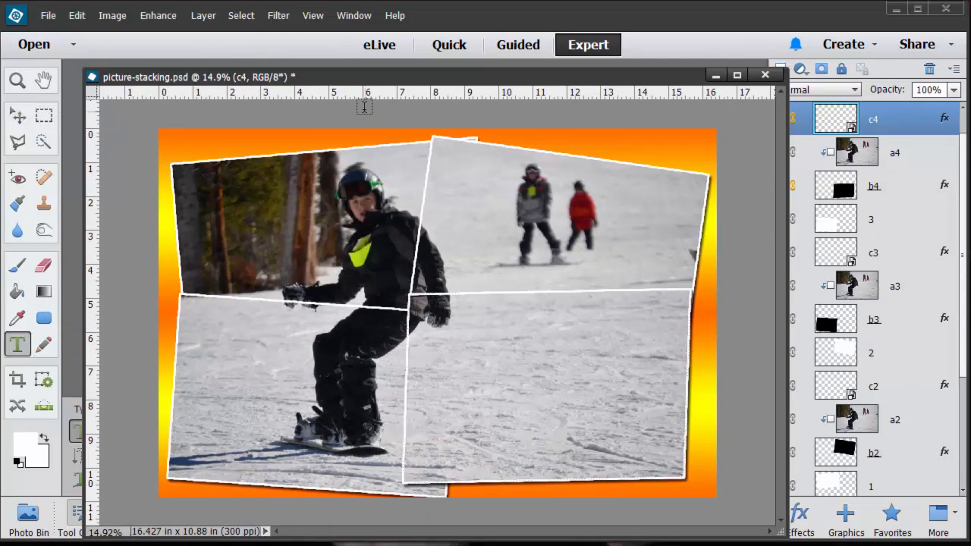
{"action": "left_click", "coordinate": [18, 340]}
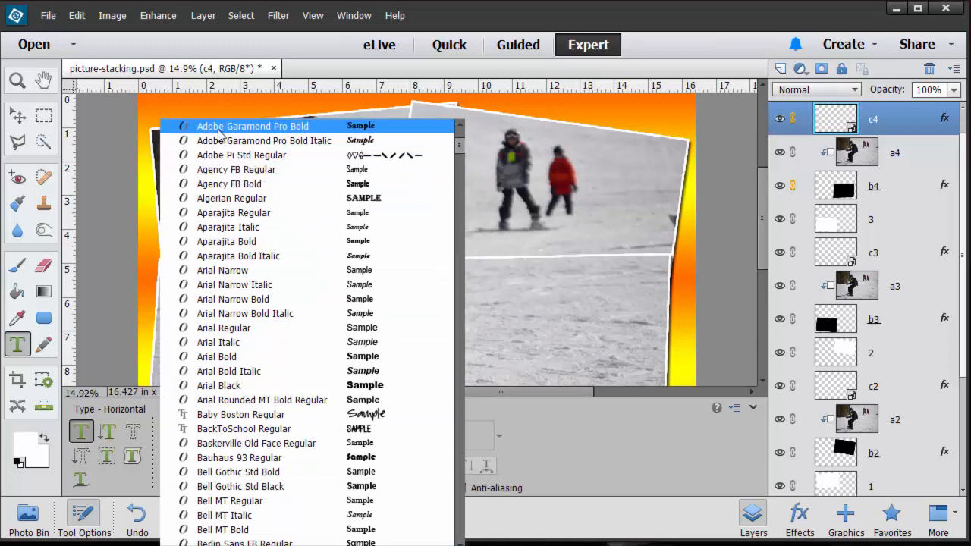
{"action": "left_click", "coordinate": [251, 126]}
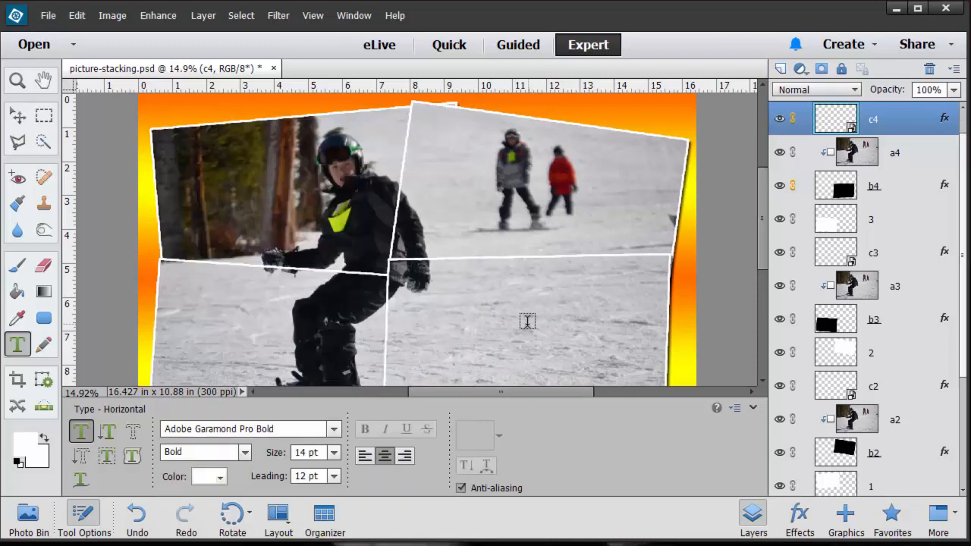
{"action": "left_click_drag", "start_coordinate": [395, 266], "coordinate": [611, 369]}
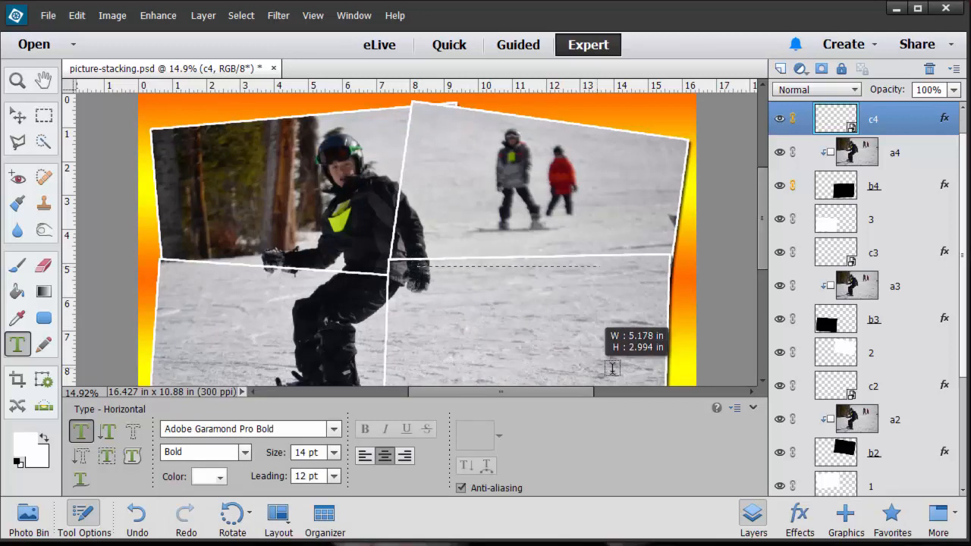
{"action": "left_click_drag", "start_coordinate": [417, 267], "coordinate": [641, 377]}
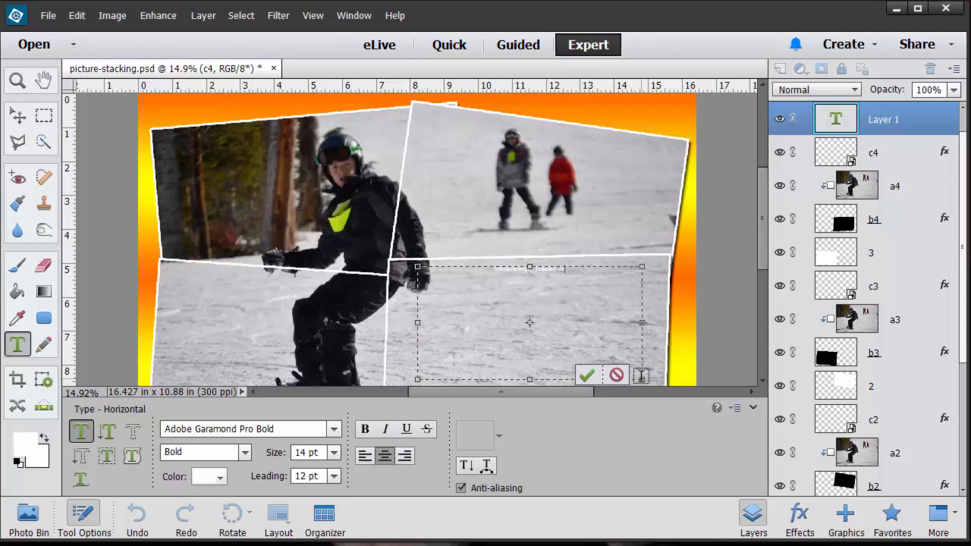
{"action": "mouse_move", "coordinate": [533, 276]}
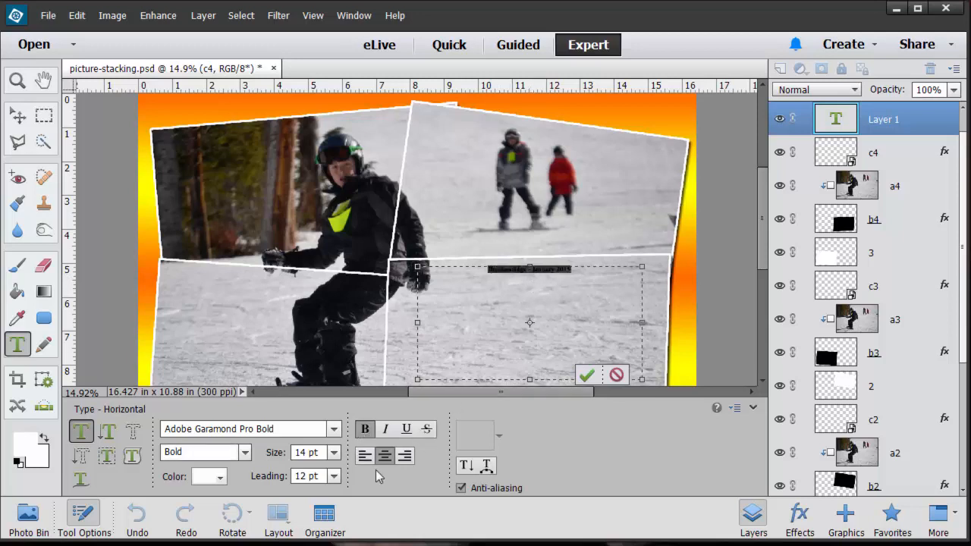
Make the 'Breckenridge - January 2015' heading 30 pt in dark grey.
{"action": "left_click", "coordinate": [332, 452]}
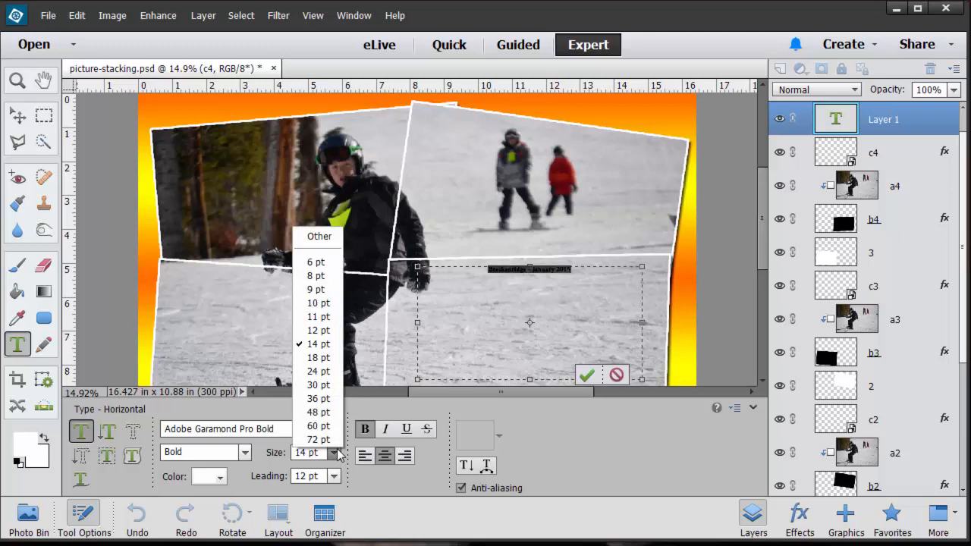
{"action": "left_click", "coordinate": [319, 386]}
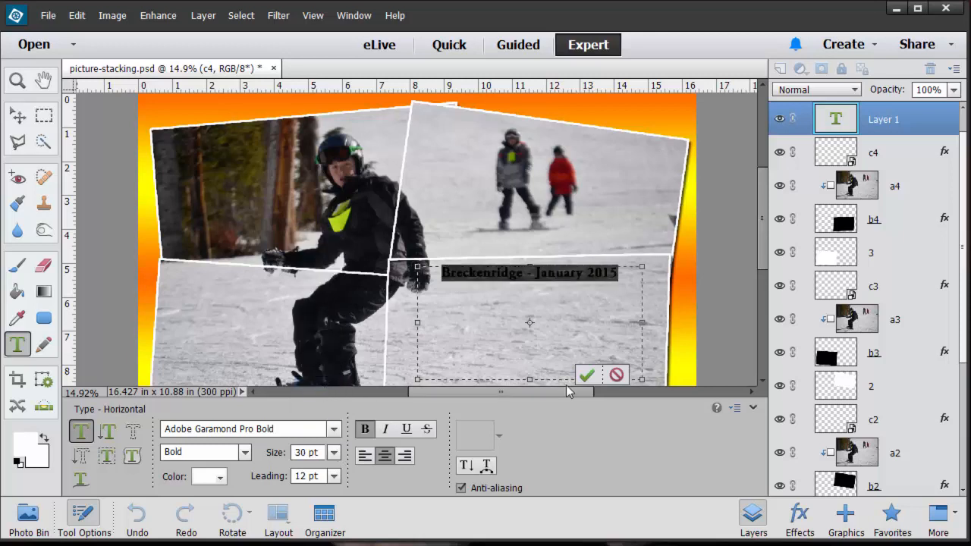
{"action": "mouse_move", "coordinate": [206, 477]}
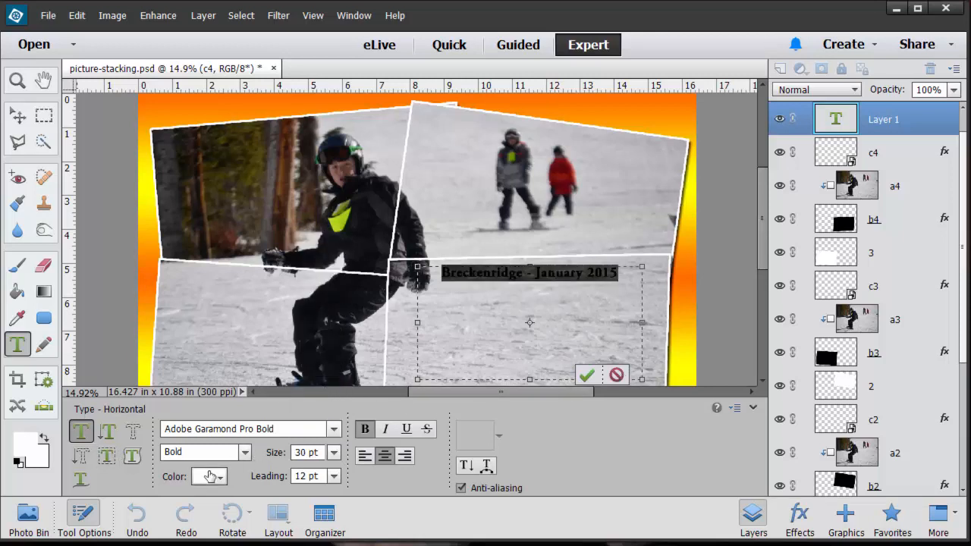
{"action": "left_click", "coordinate": [204, 476]}
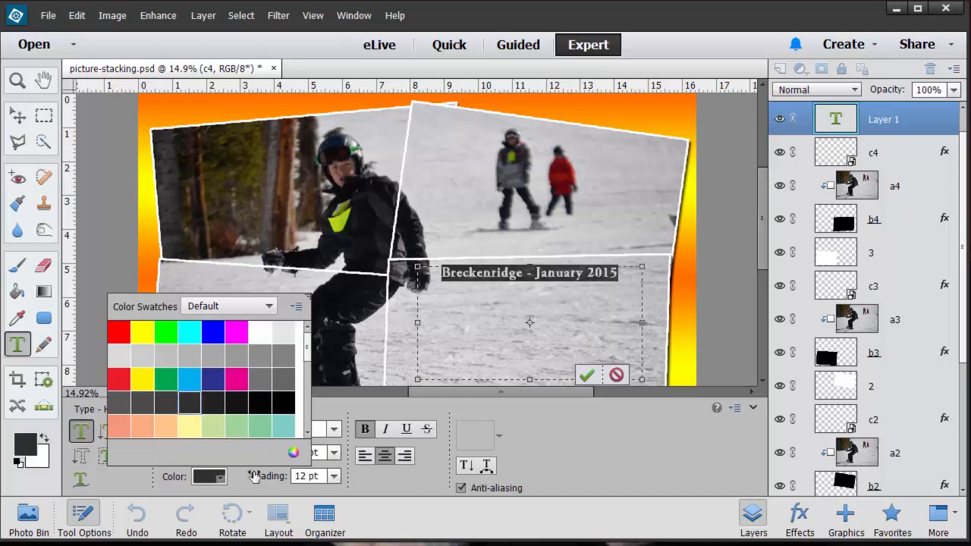
{"action": "left_click", "coordinate": [588, 375]}
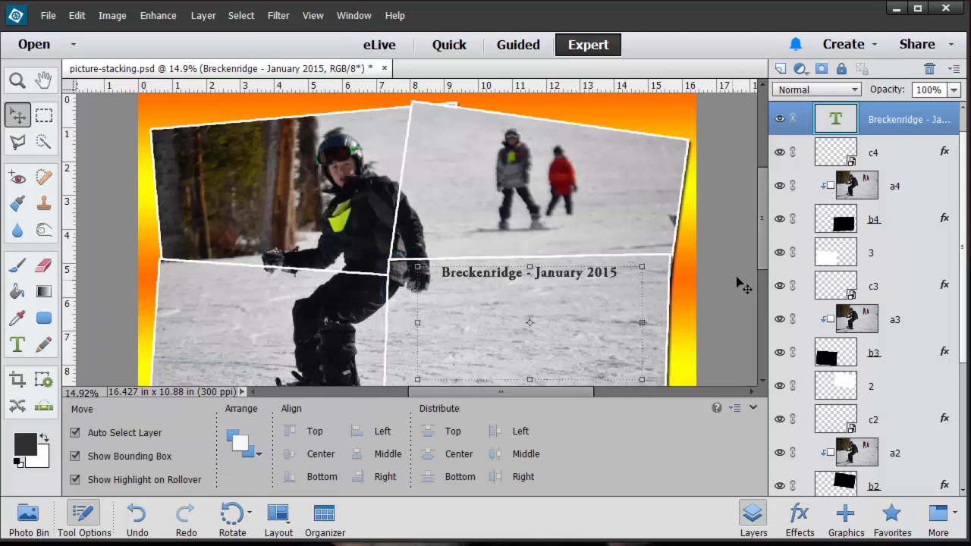
Re-enter the text box to add the journaling paragraph below the heading.
{"action": "scroll", "scroll_direction": "down", "scroll_amount": 3}
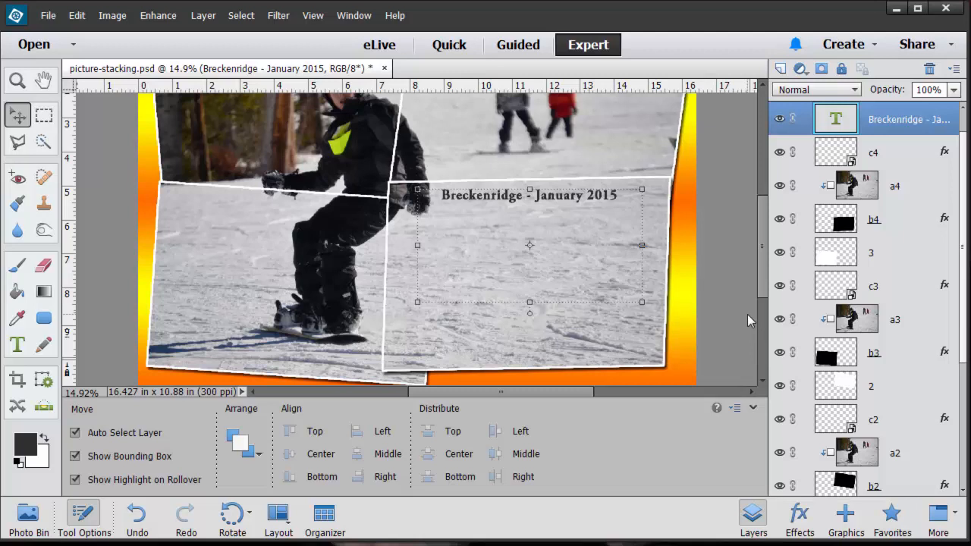
{"action": "mouse_move", "coordinate": [677, 323]}
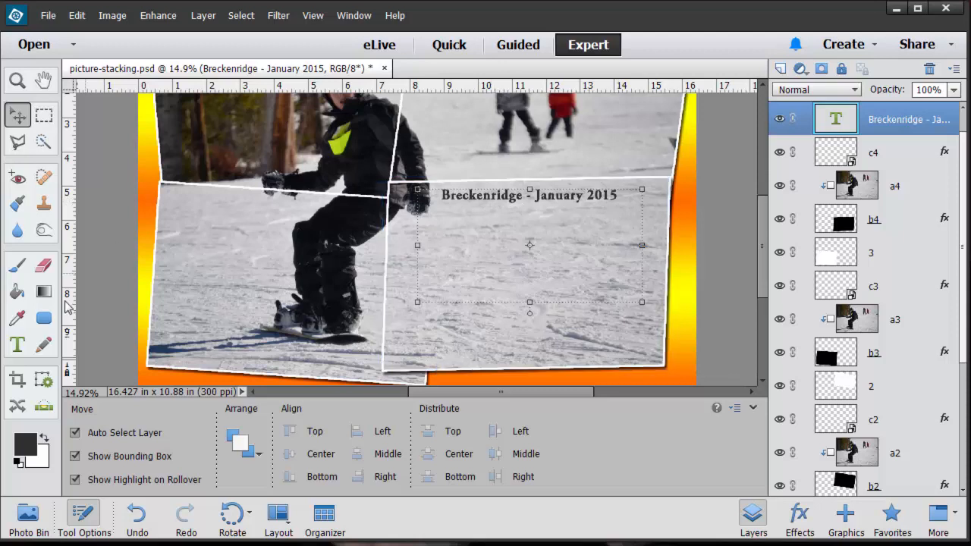
{"action": "left_click", "coordinate": [16, 343]}
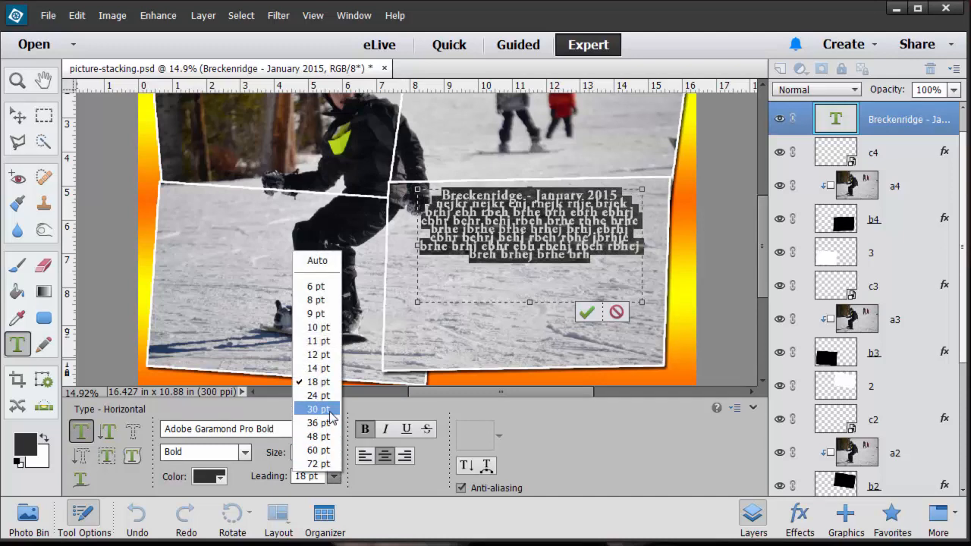
Set 30 pt leading, right-align the Breckenridge caption and commit the type.
{"action": "left_click", "coordinate": [317, 410]}
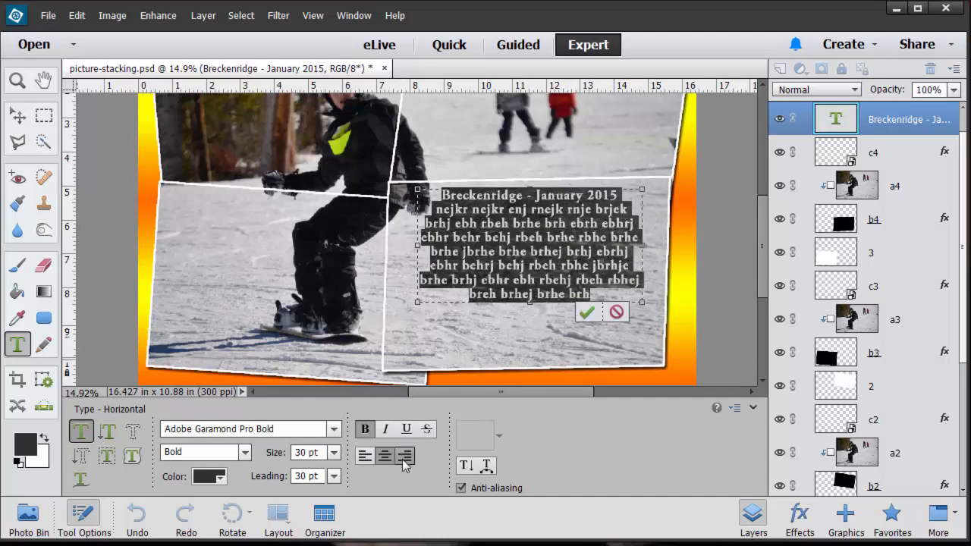
{"action": "left_click", "coordinate": [364, 455]}
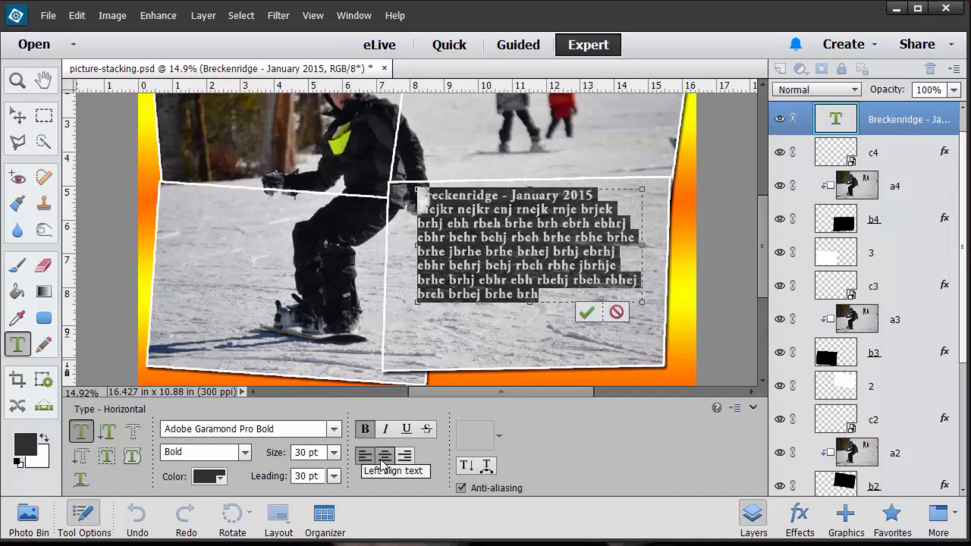
{"action": "left_click", "coordinate": [407, 456]}
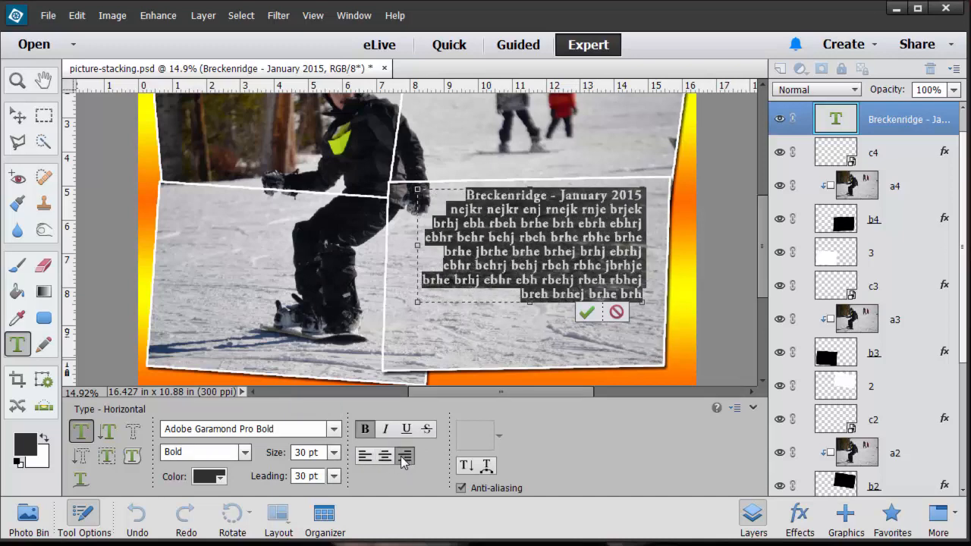
{"action": "left_click", "coordinate": [588, 313]}
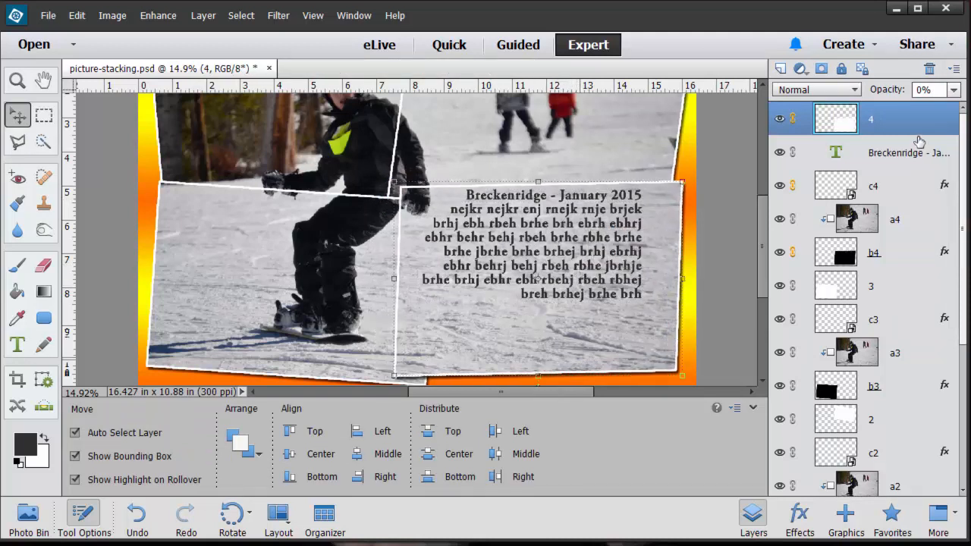
Move the caption layer above piece 4, tilt it to match the bottom-right photo and commit the reflowed lines.
{"action": "left_click", "coordinate": [892, 152]}
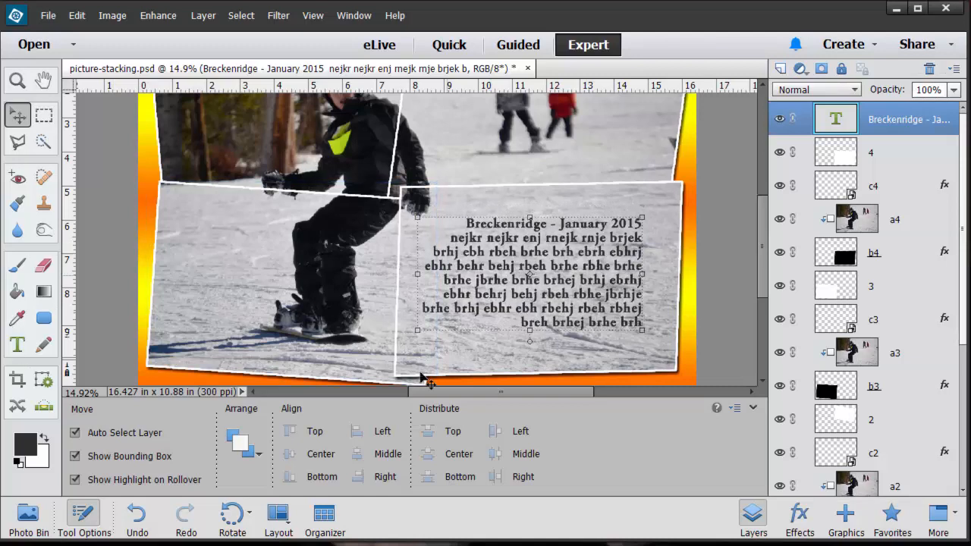
{"action": "left_click", "coordinate": [17, 344]}
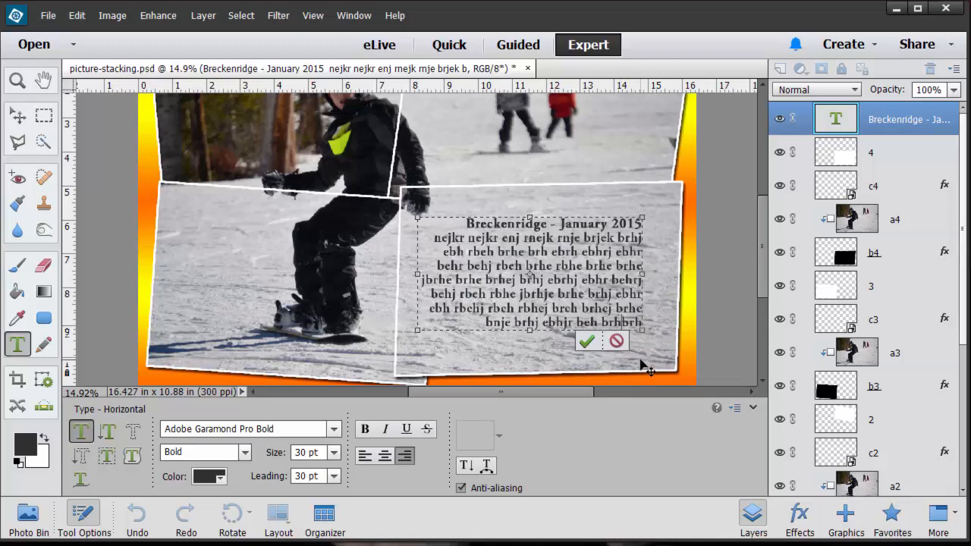
{"action": "left_click", "coordinate": [587, 341]}
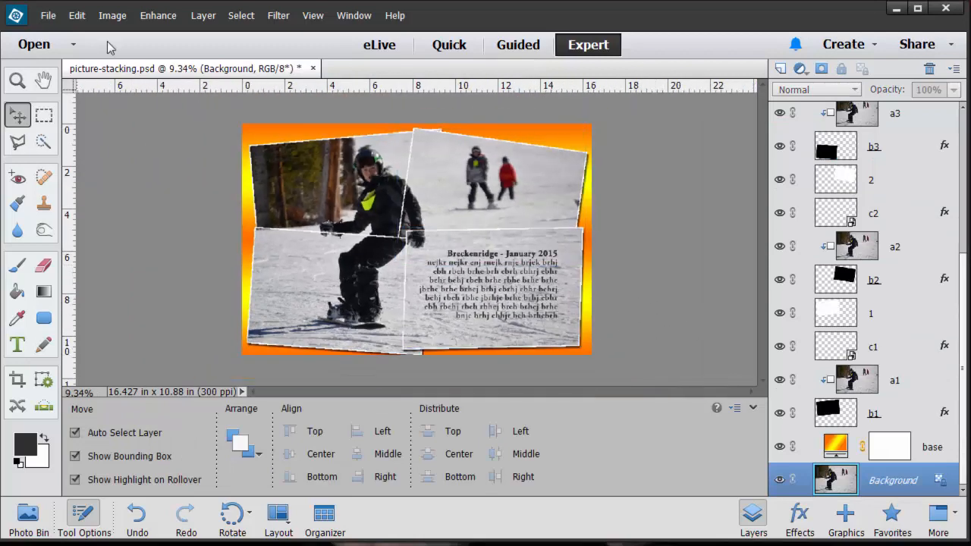
Save the layered collage as picture-stacking.psd in Photoshop format via Save As.
{"action": "left_click", "coordinate": [48, 15]}
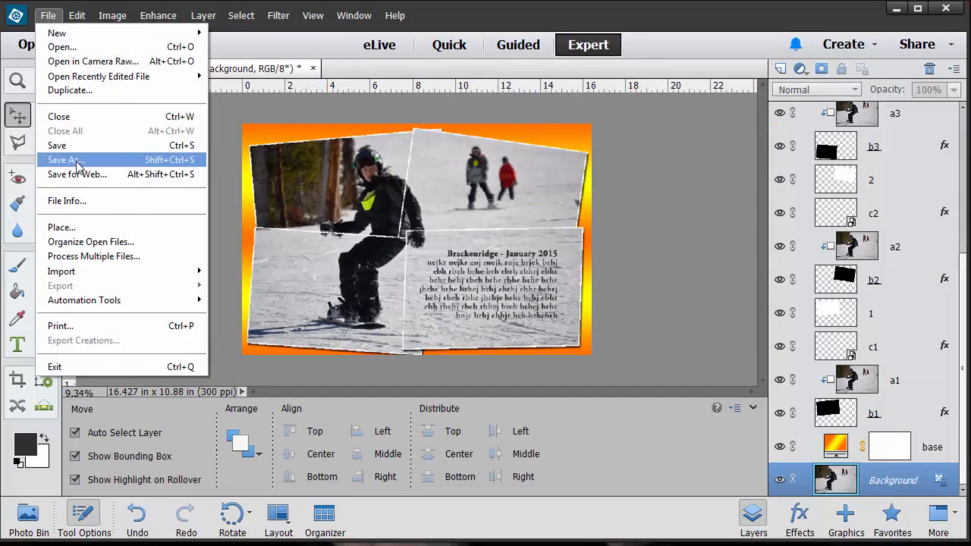
{"action": "left_click", "coordinate": [60, 160]}
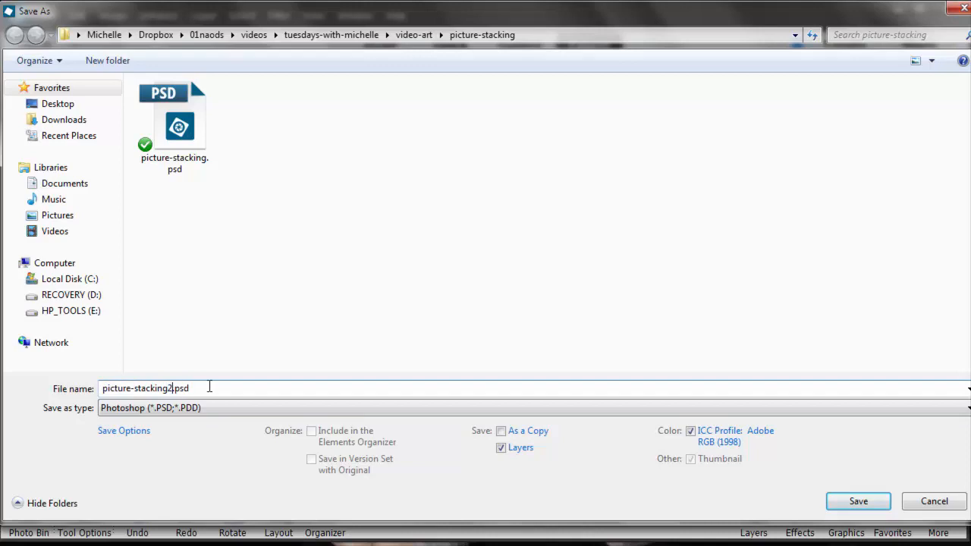
{"action": "left_click", "coordinate": [859, 501]}
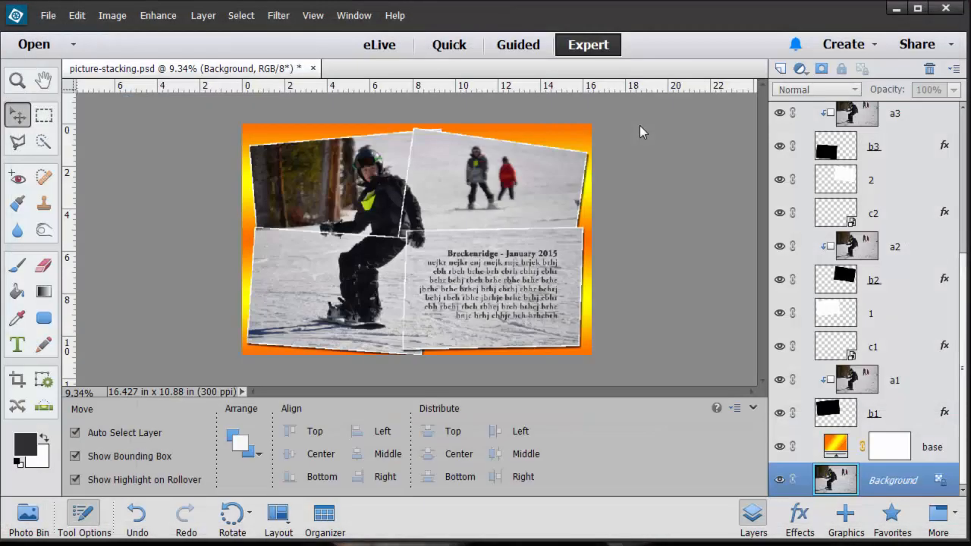